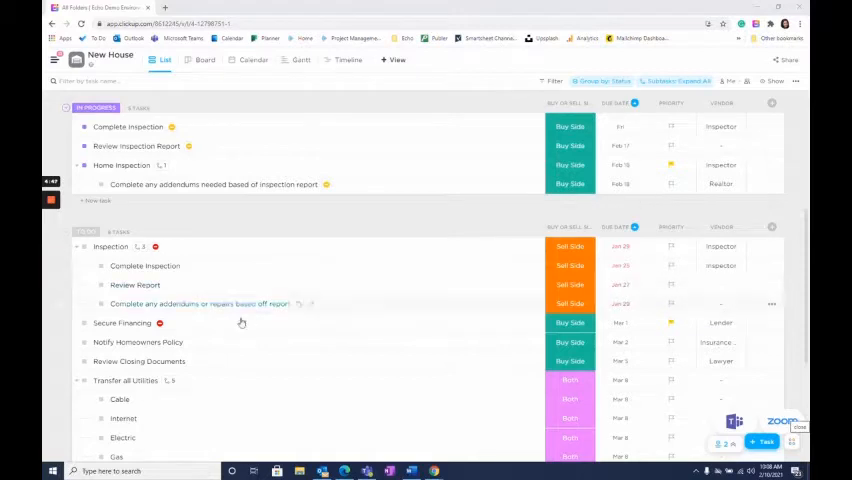
Step: Minimize the Secure Financing task into the task tray from the New House list
click(122, 322)
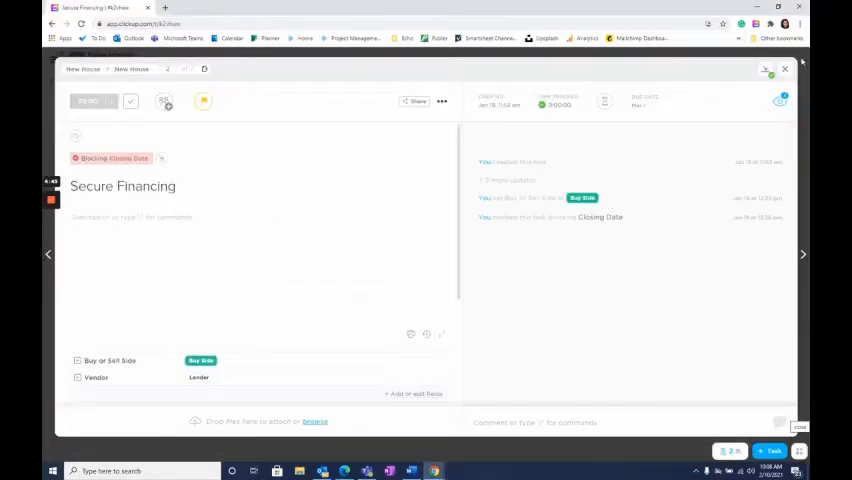
mouse_move(768, 70)
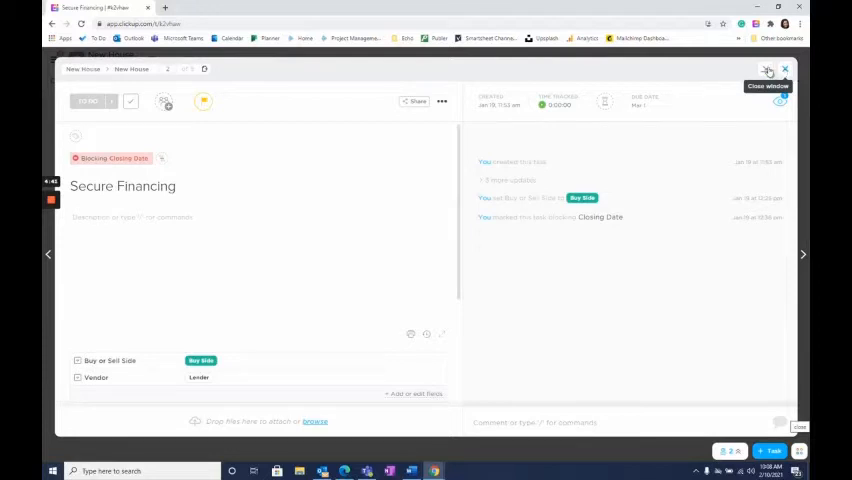
mouse_move(768, 70)
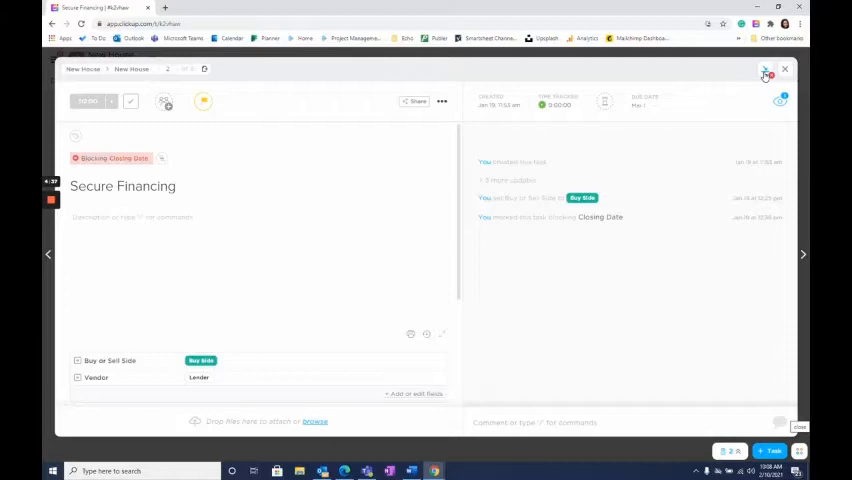
click(784, 68)
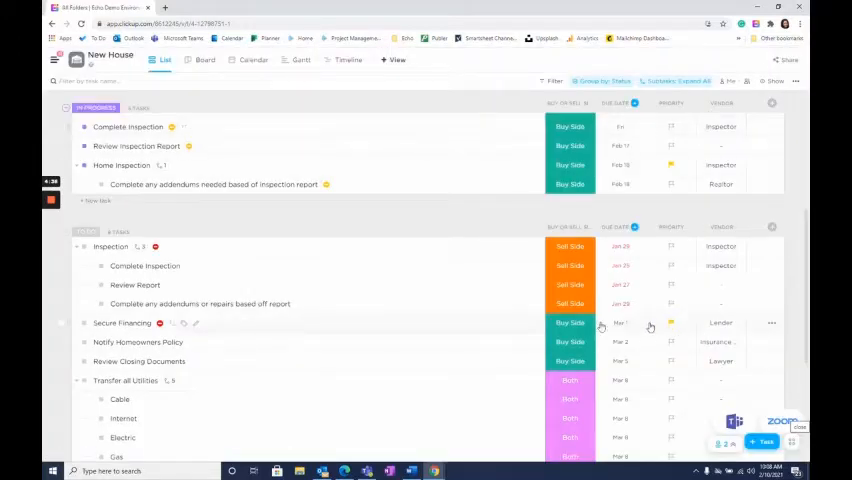
Step: Draft a new task named 'Example' and minimize it into the task tray
click(762, 442)
text(E)
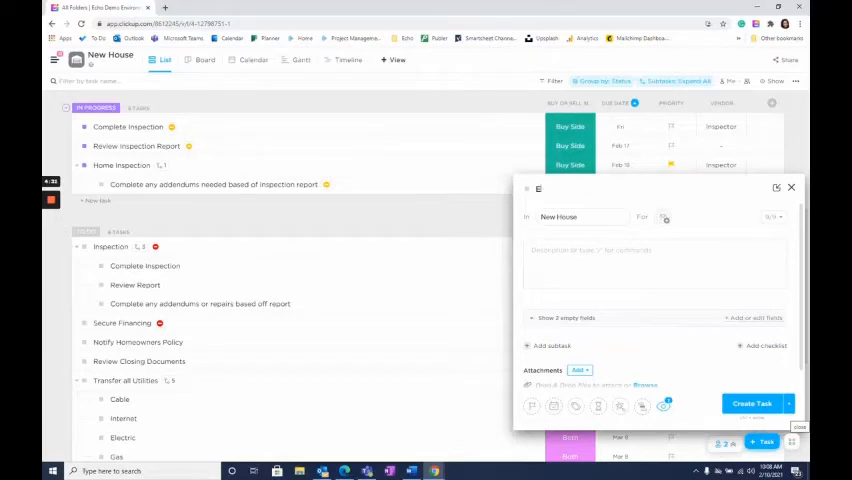
text(xample)
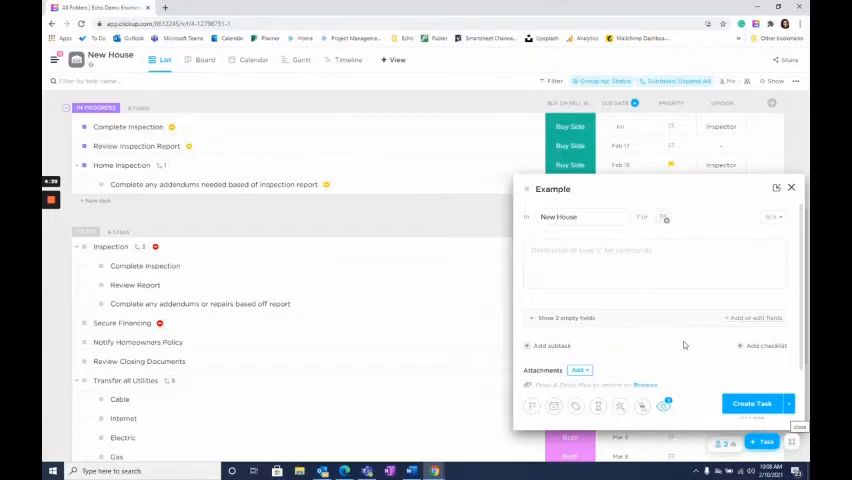
click(792, 188)
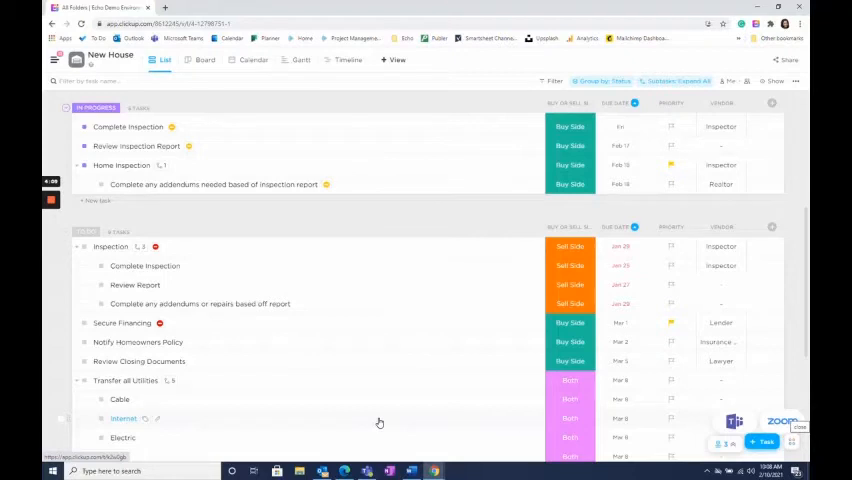
mouse_move(638, 420)
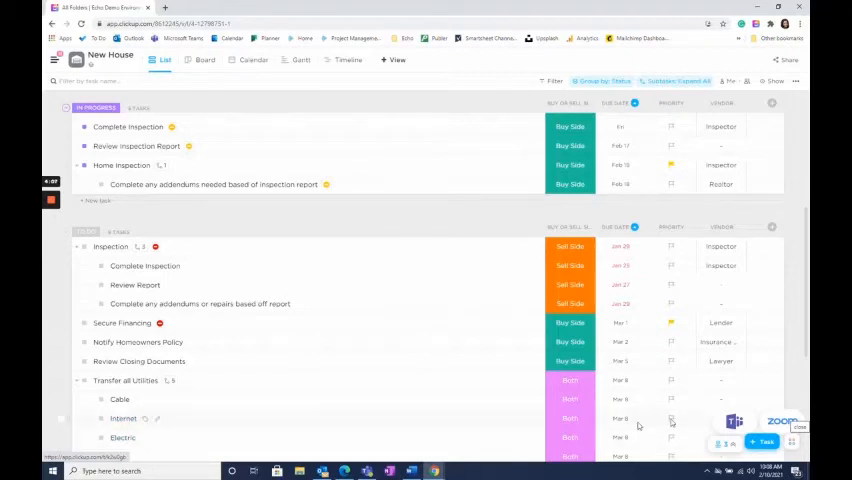